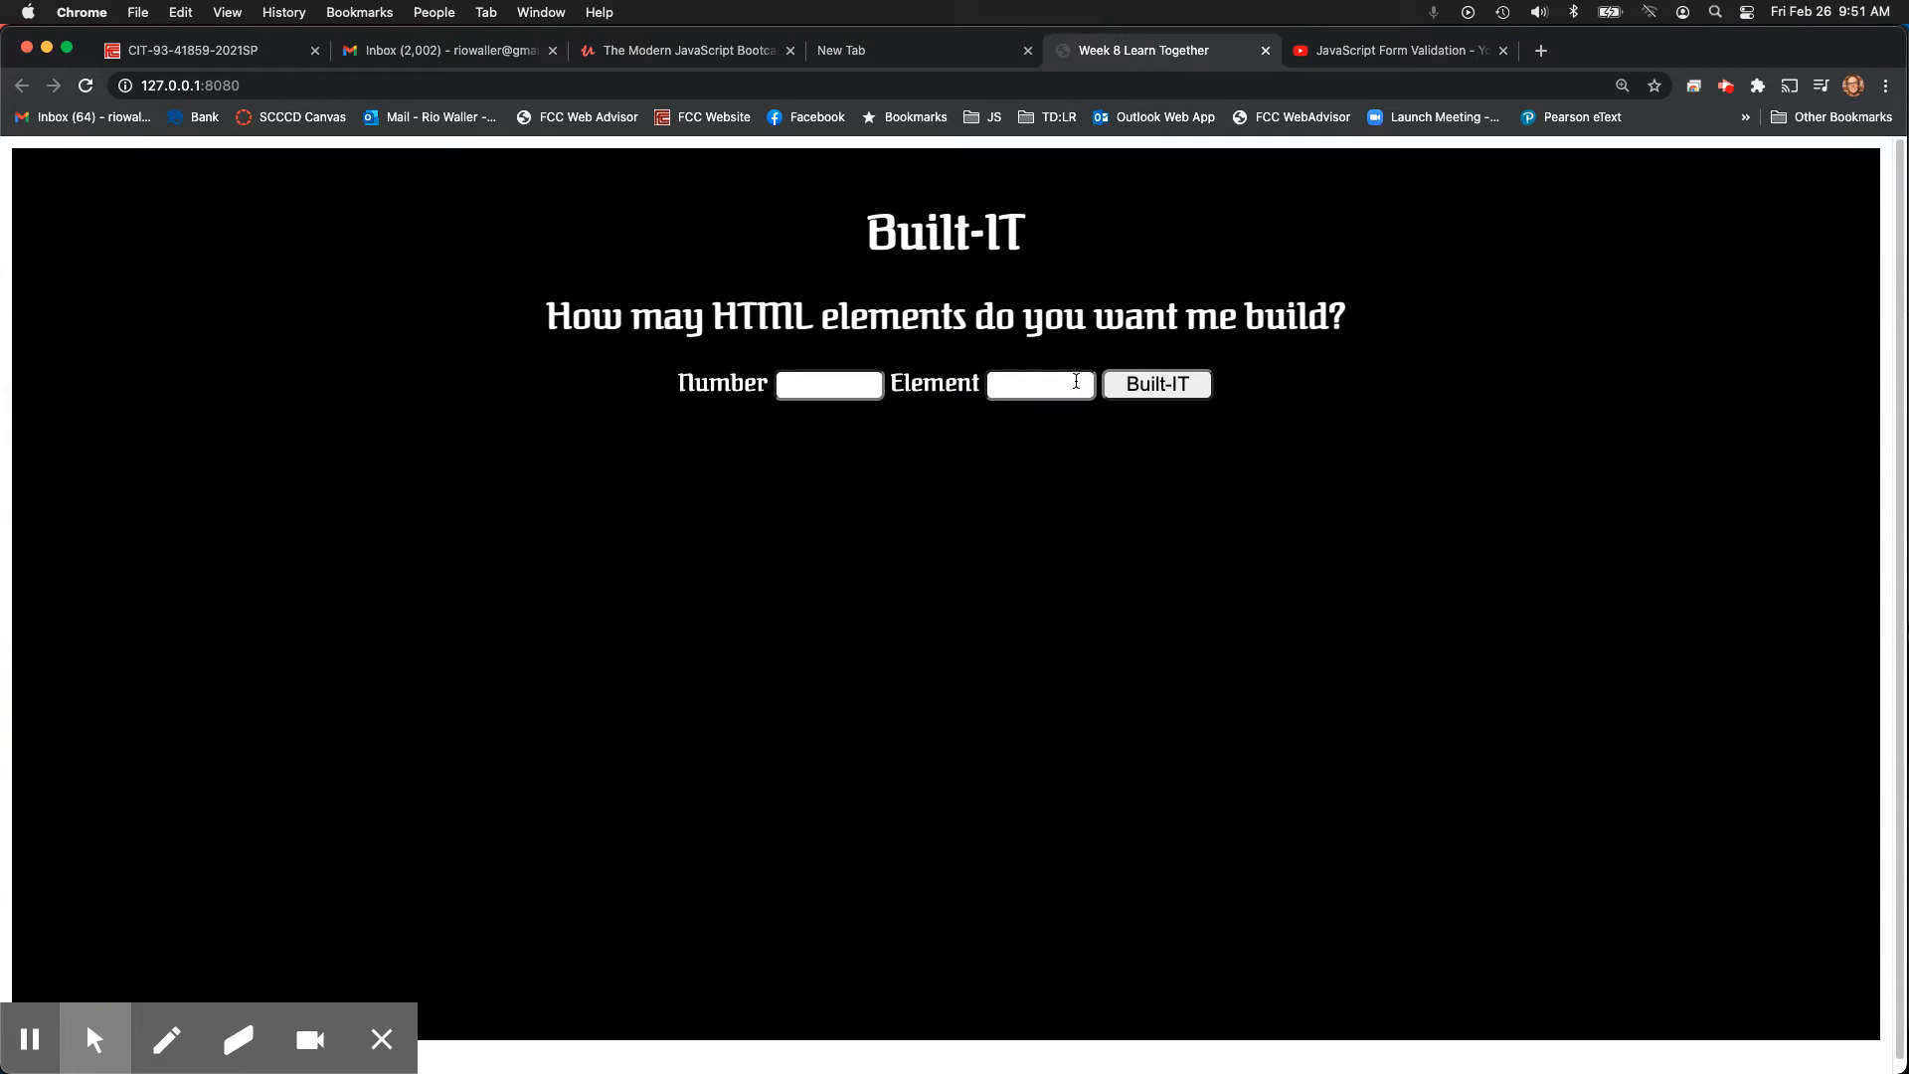
Switch to the CIT-93 Canvas tab showing the Week 7, Week 8 and Week 9 modules.
click(1155, 384)
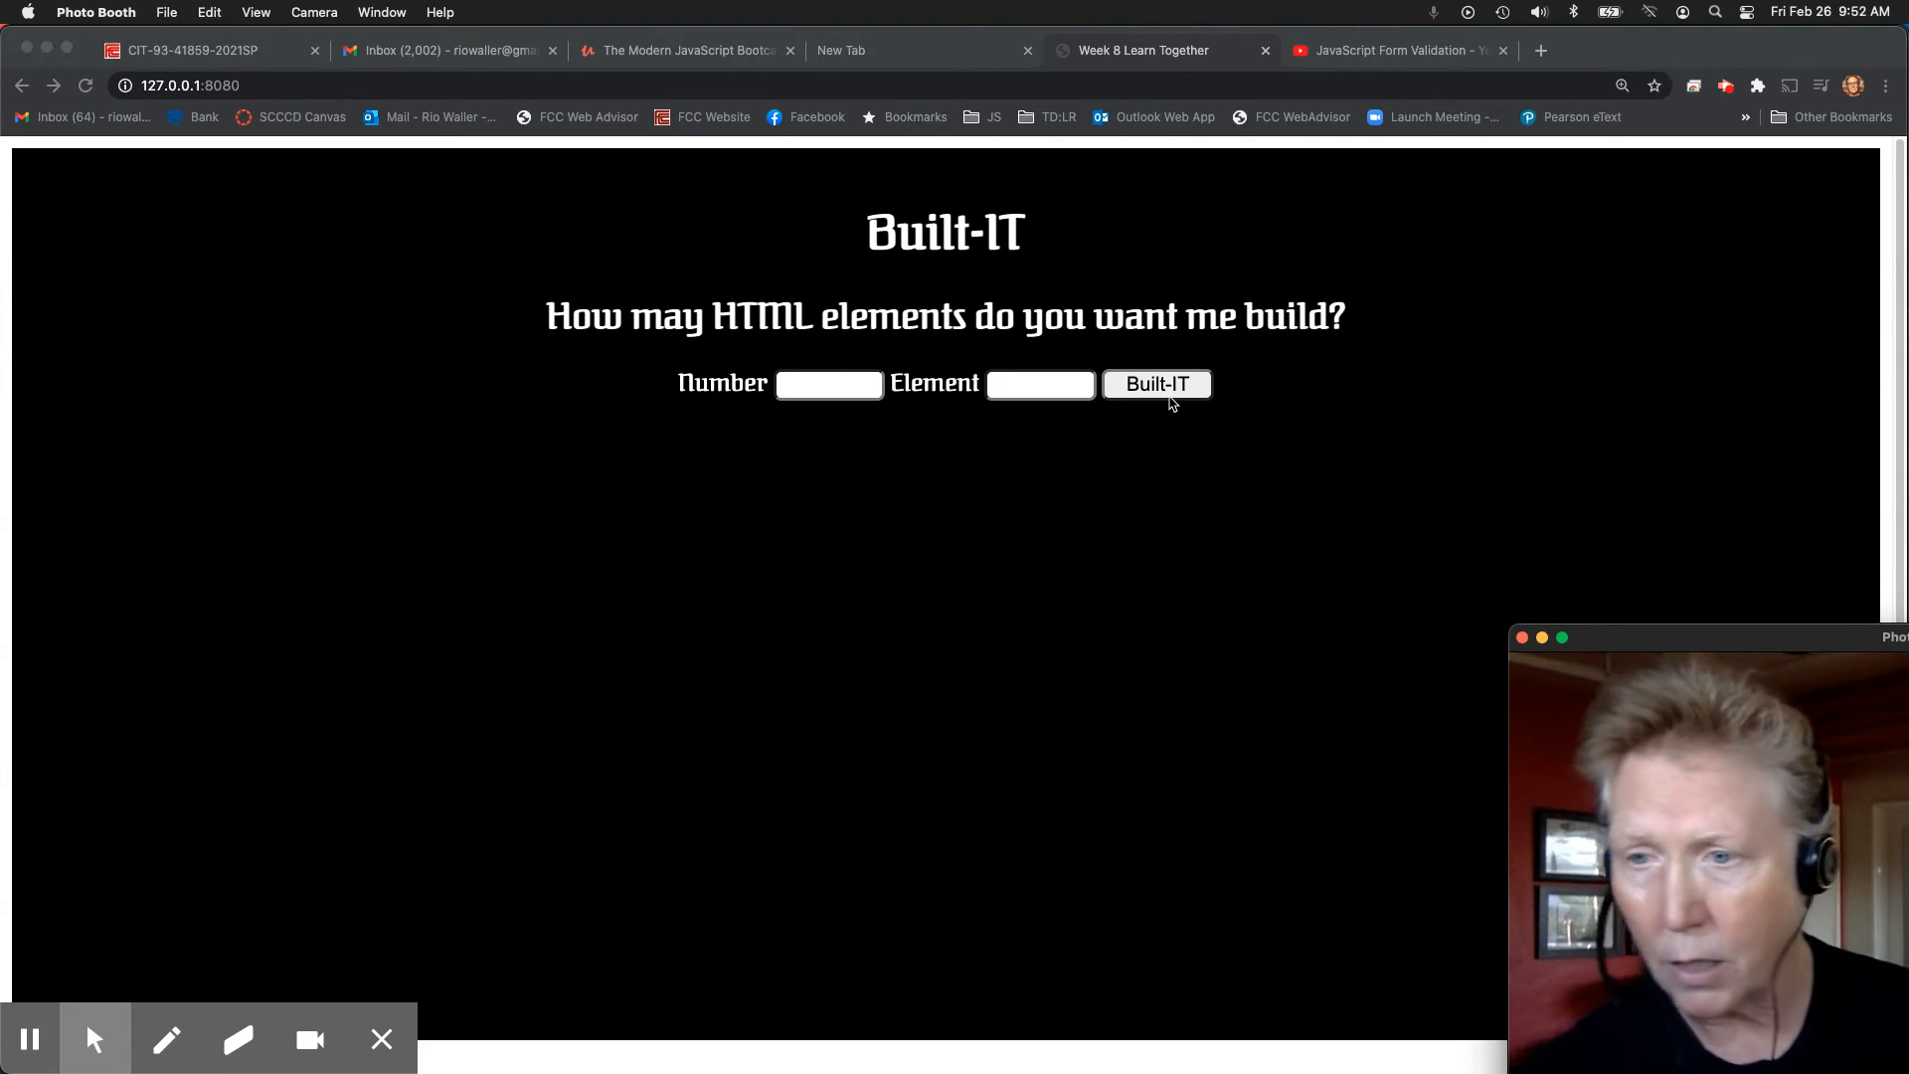
mouse_move(1247, 282)
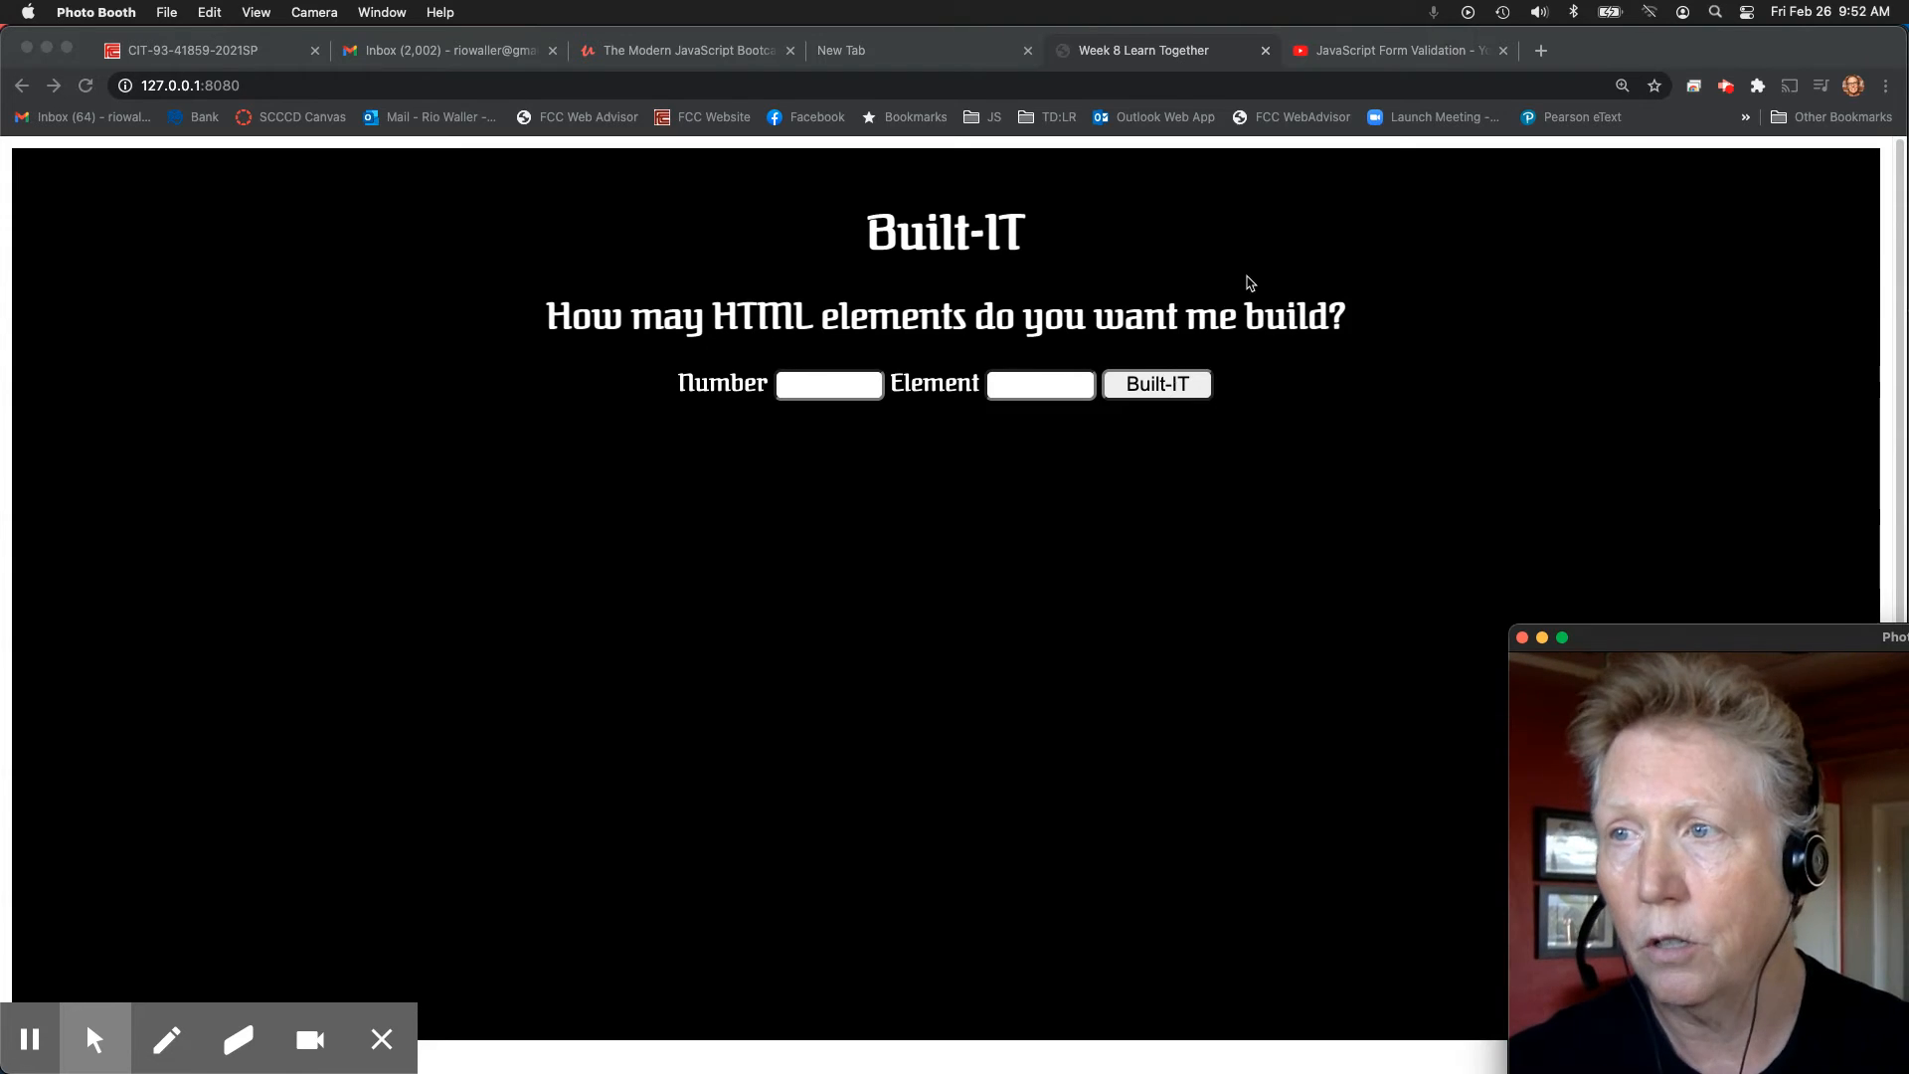
click(1388, 50)
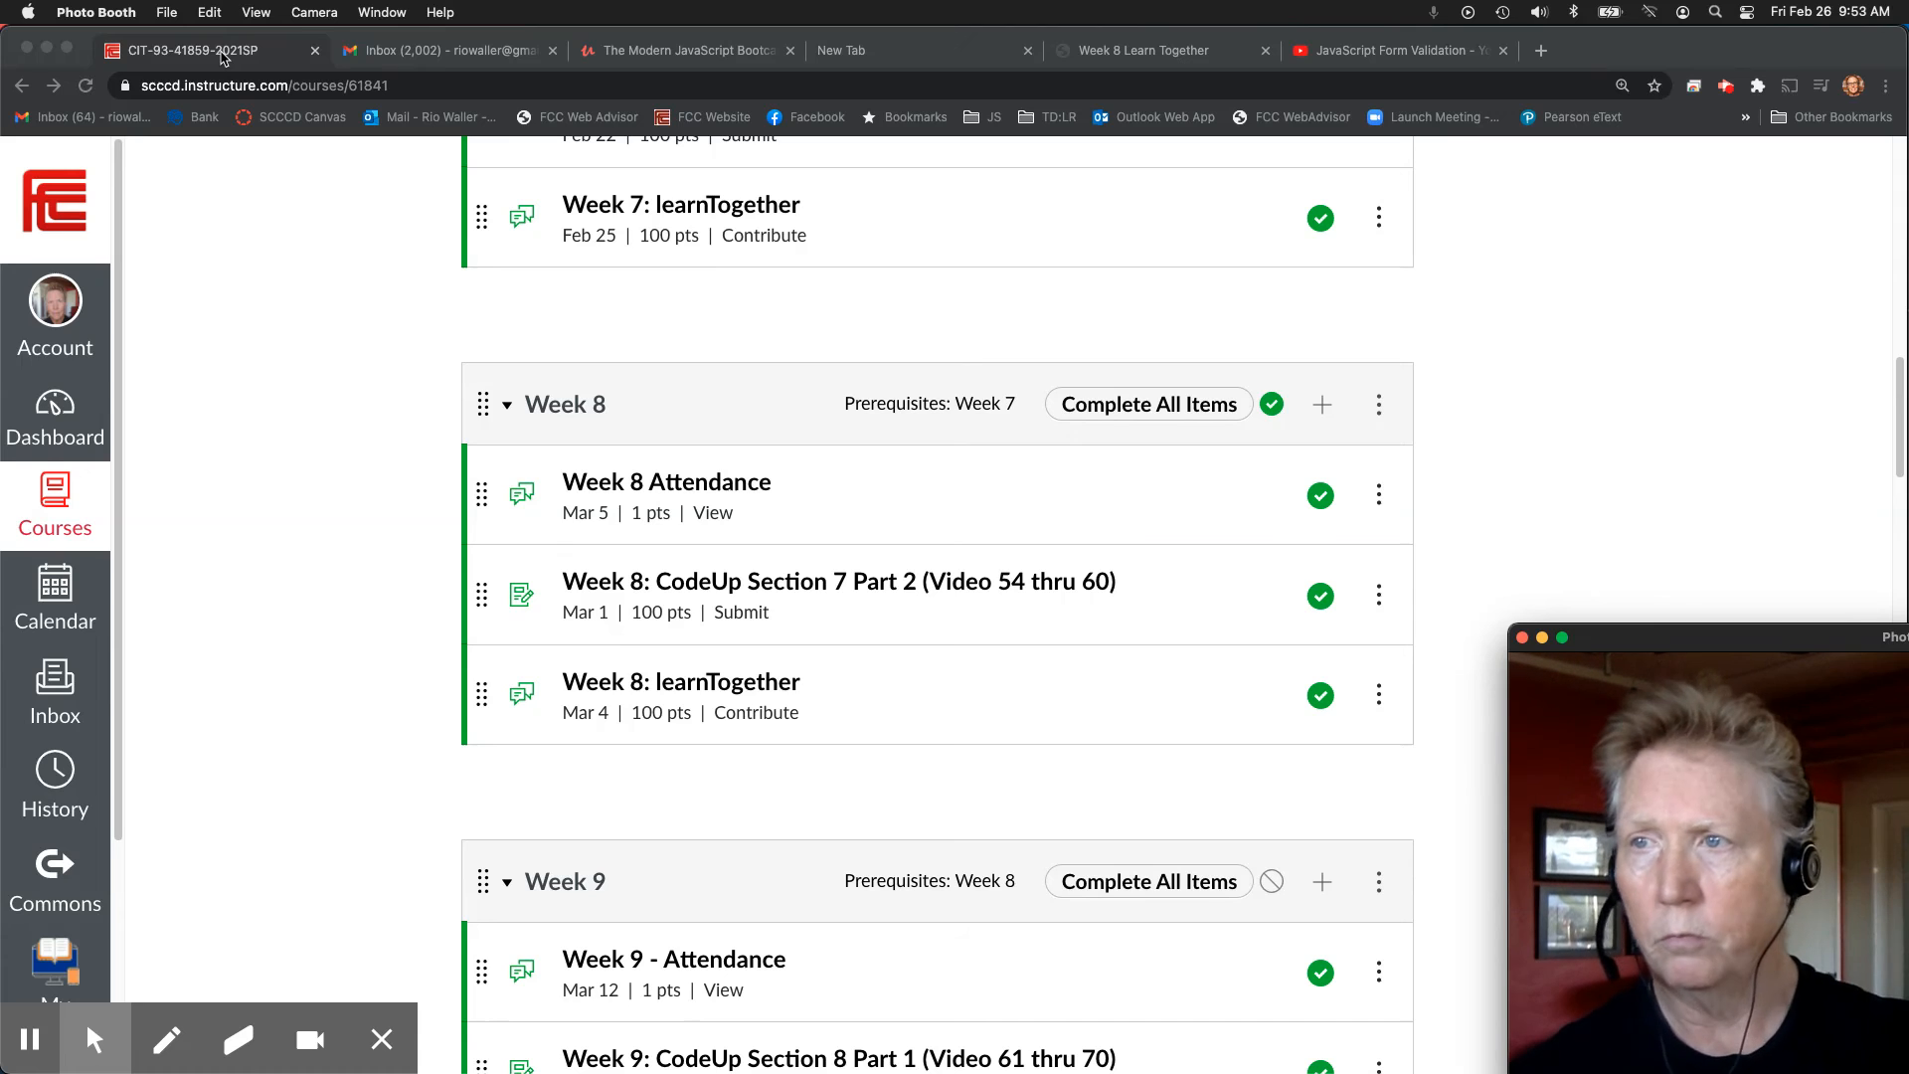
click(1388, 49)
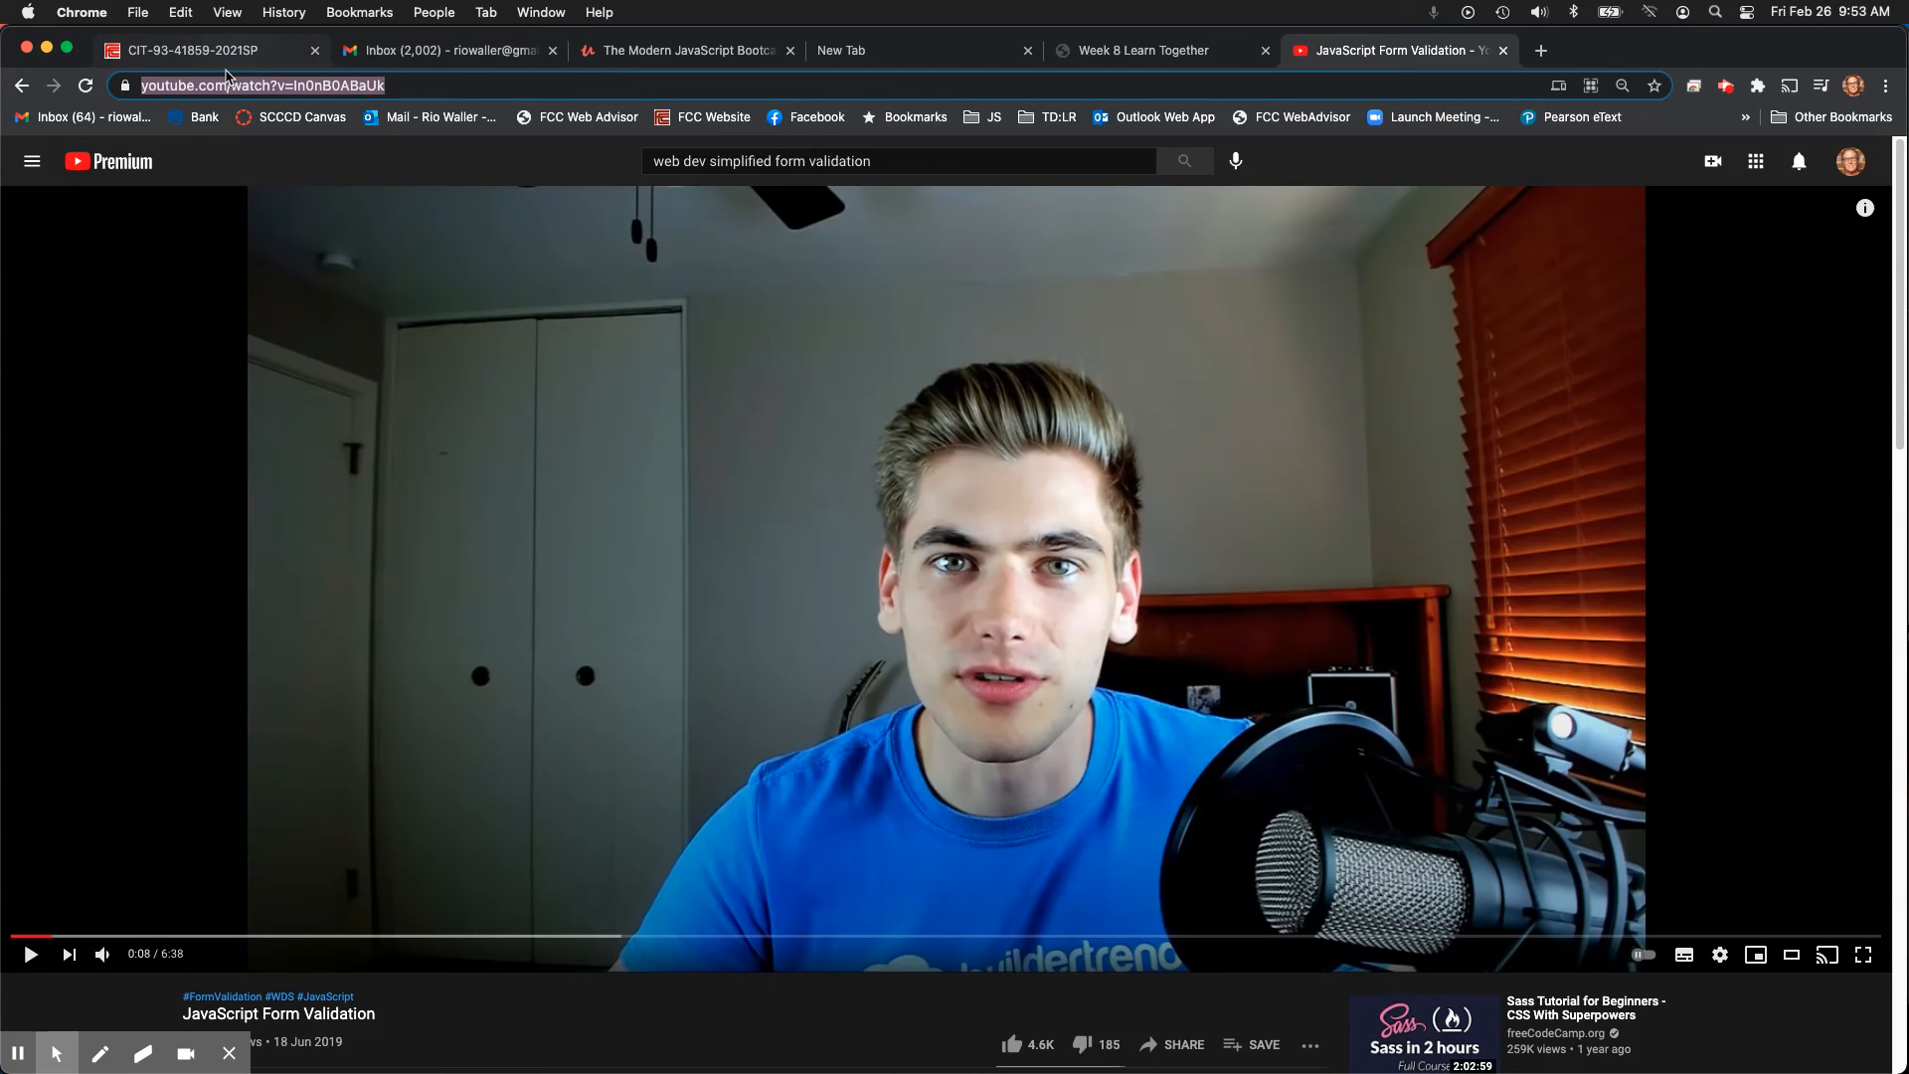
click(195, 49)
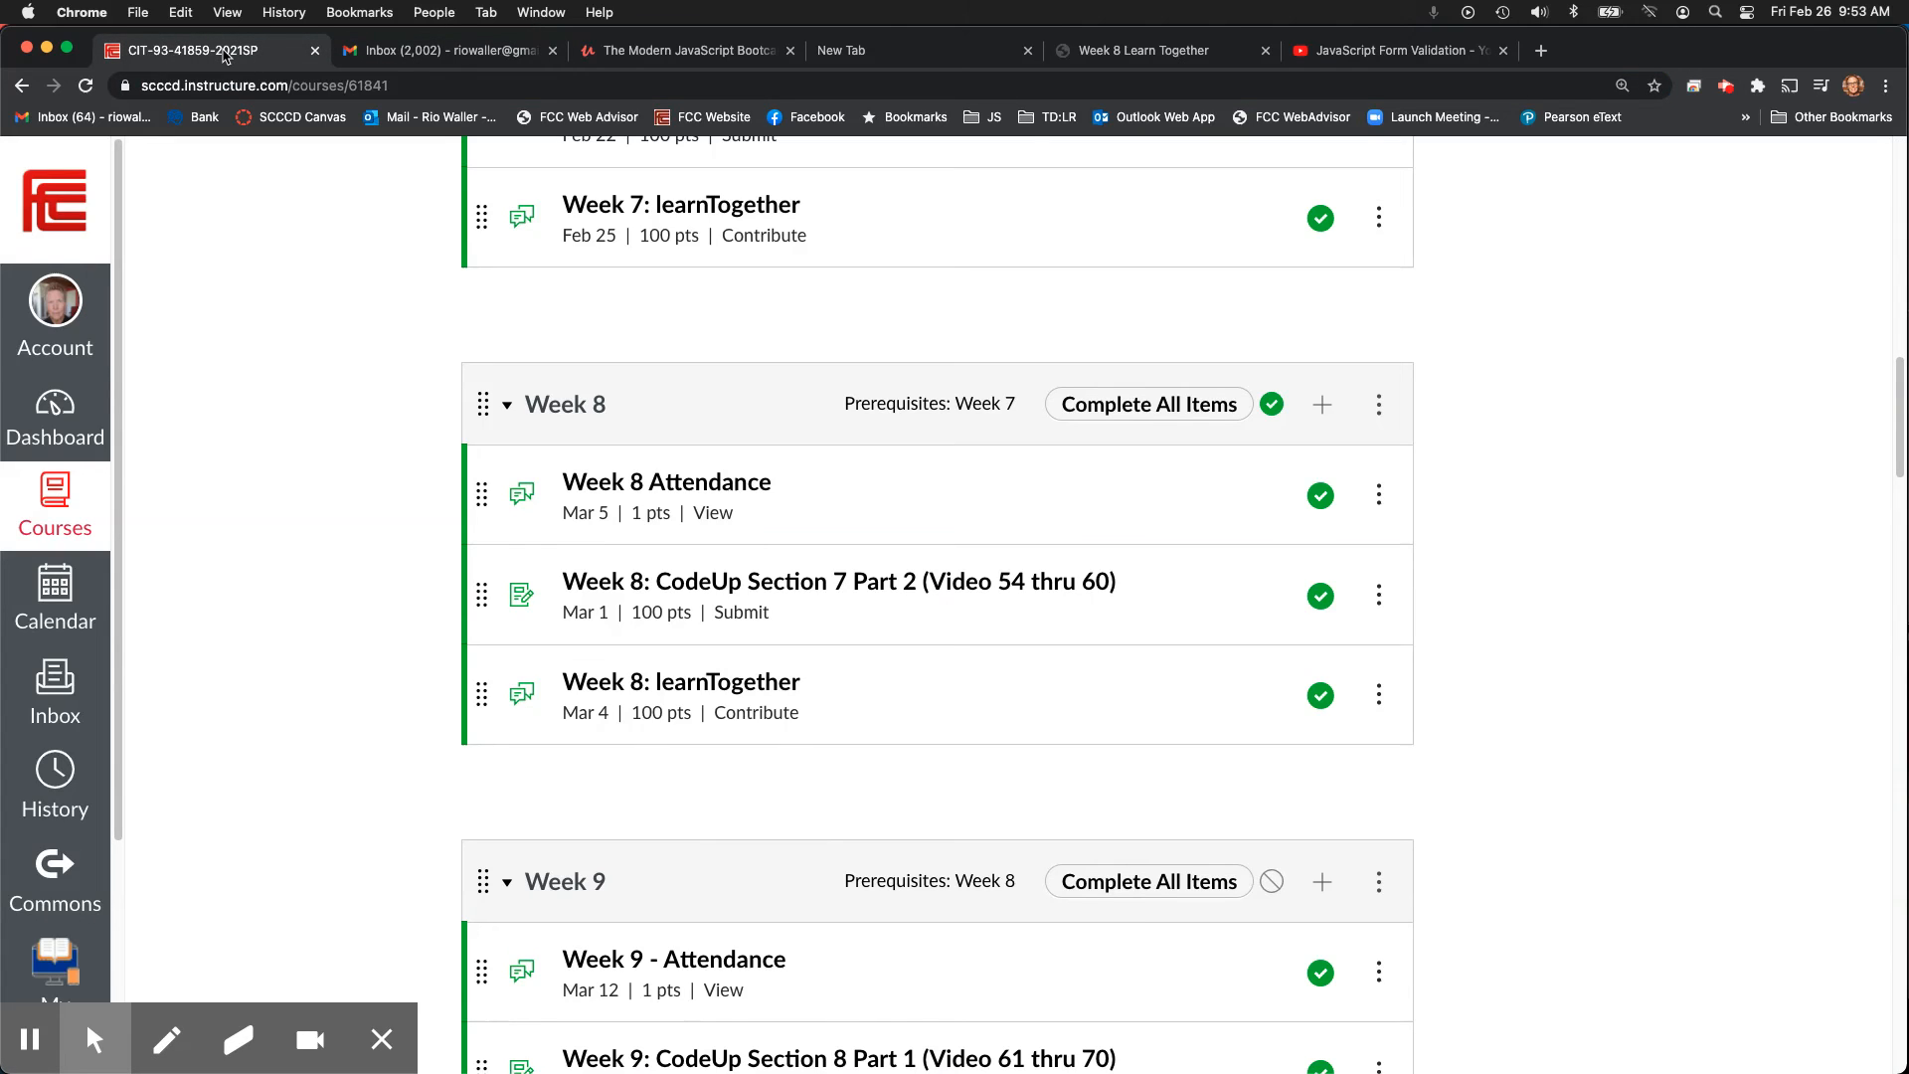